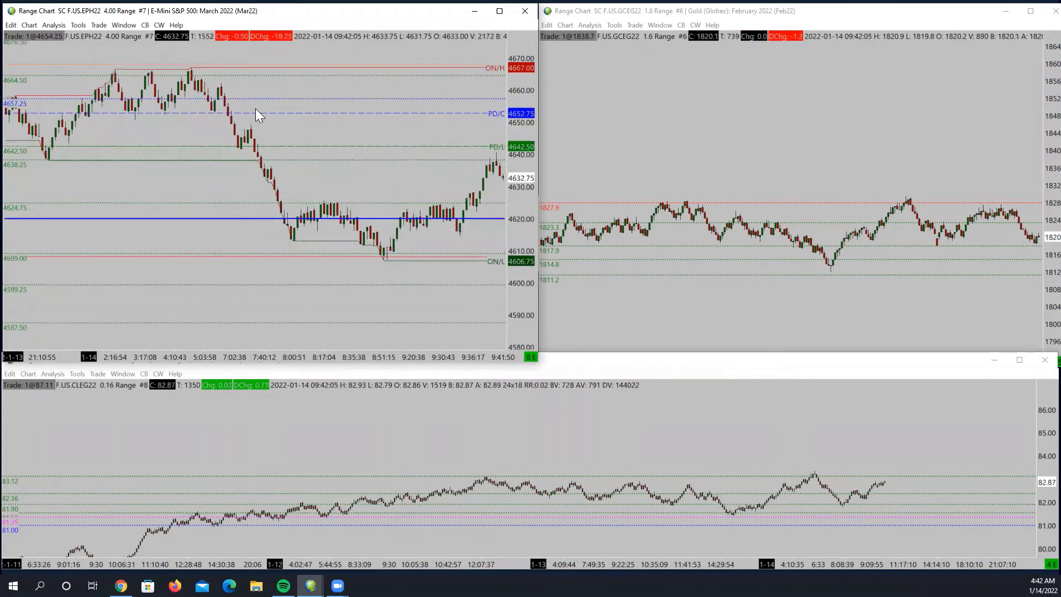
{"action": "mouse_move", "coordinate": [402, 155]}
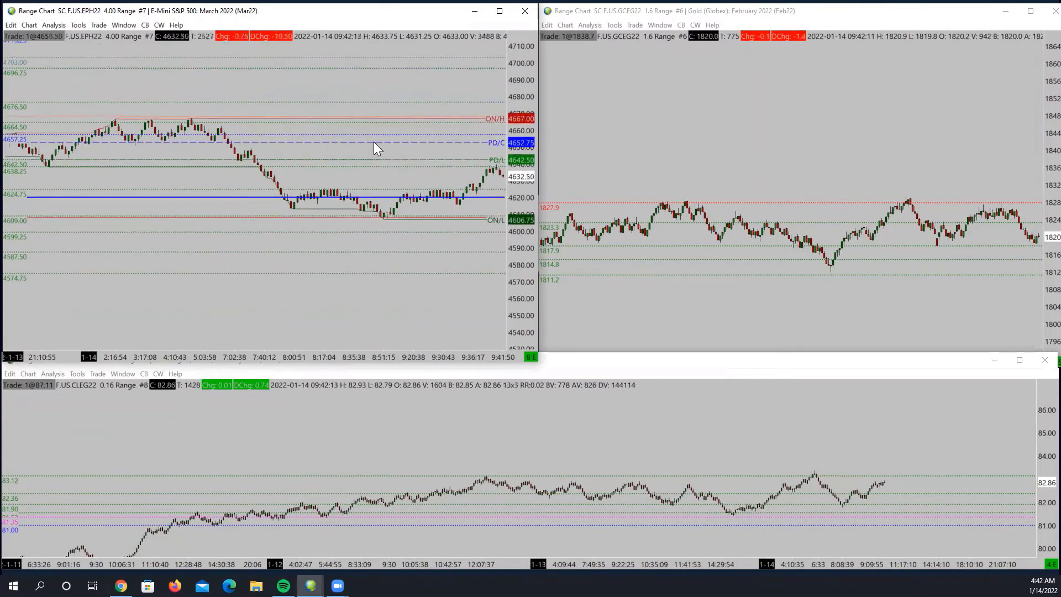
{"action": "mouse_move", "coordinate": [494, 112]}
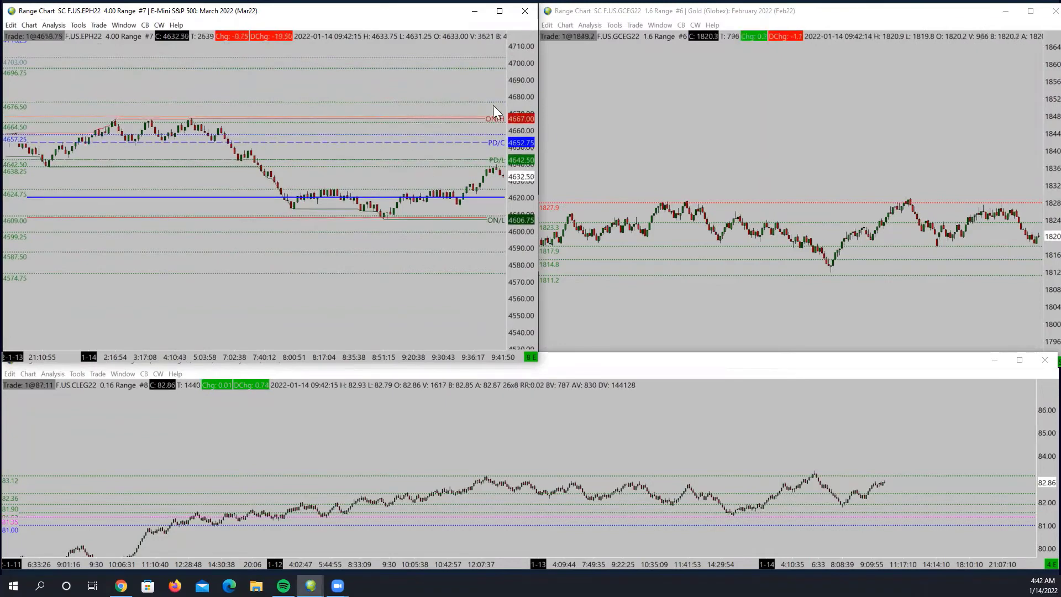